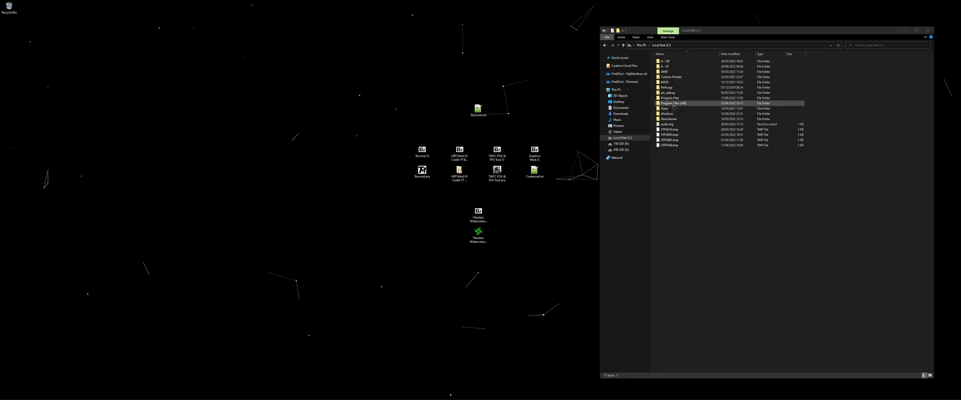
# - Browse Program Files (x86) to the War for Cybertron Binaries folder and pick a TWFC.exe context-menu option
pyautogui.doubleClick(674, 103)
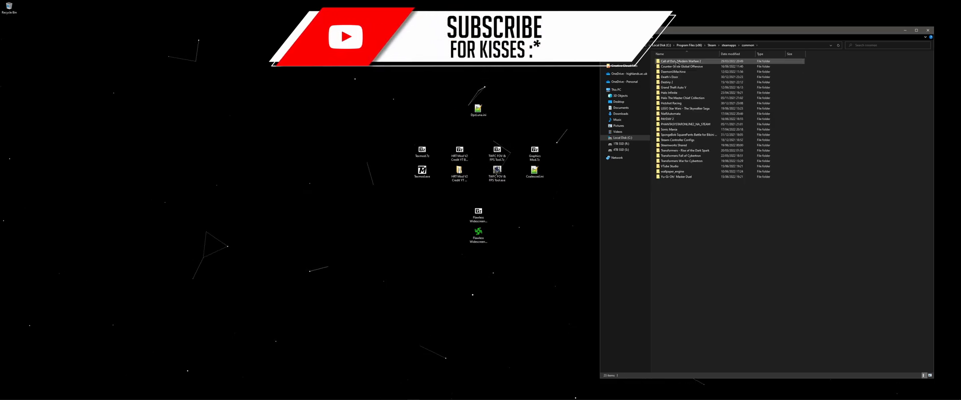
pyautogui.doubleClick(682, 161)
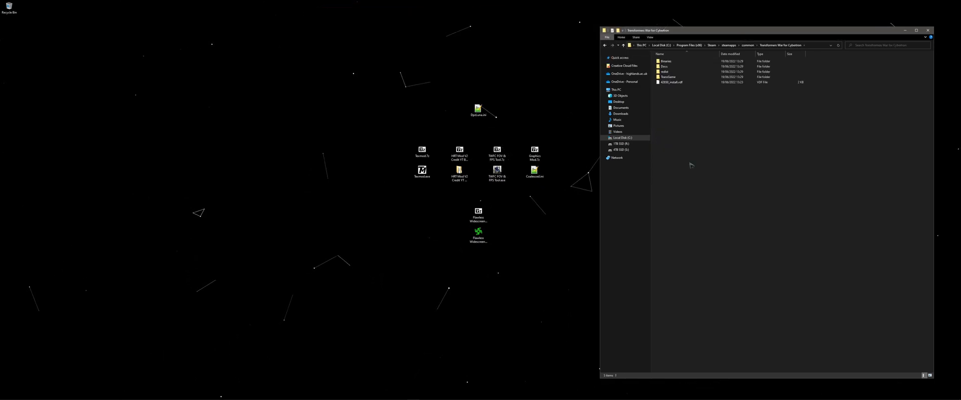
pyautogui.doubleClick(665, 61)
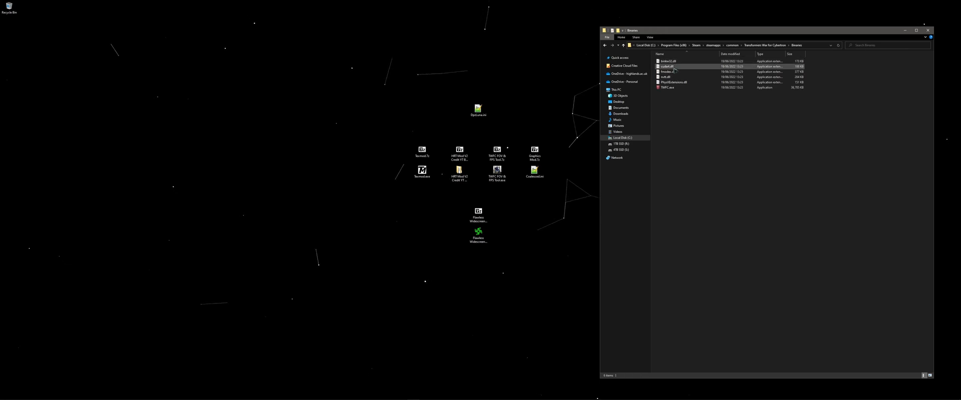
pyautogui.rightClick(666, 87)
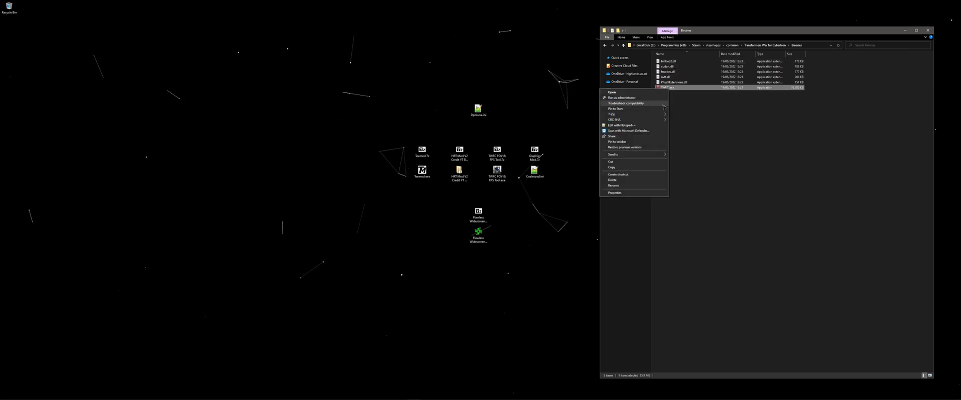
pyautogui.click(614, 185)
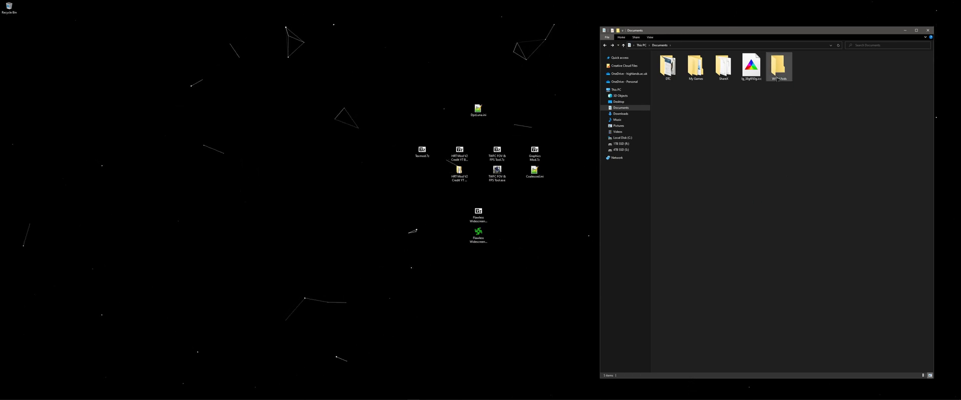
# - Open the WFC Mods folder in Documents and select the HRT mod folder
pyautogui.doubleClick(779, 66)
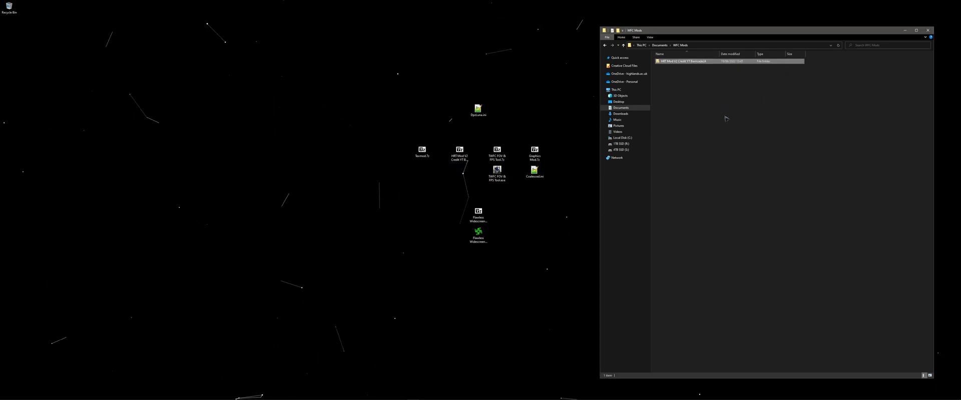
pyautogui.click(497, 172)
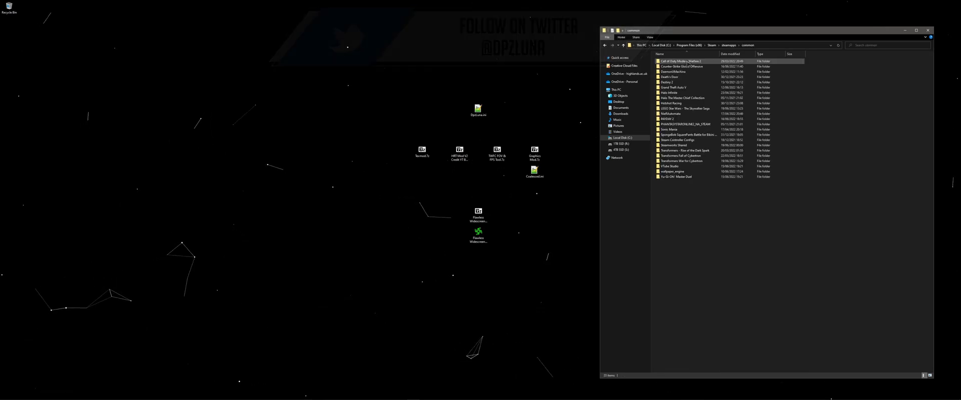
# - Open War for Cybertron's TransGame Config folders and overwrite the existing ini with the desktop version
pyautogui.doubleClick(682, 161)
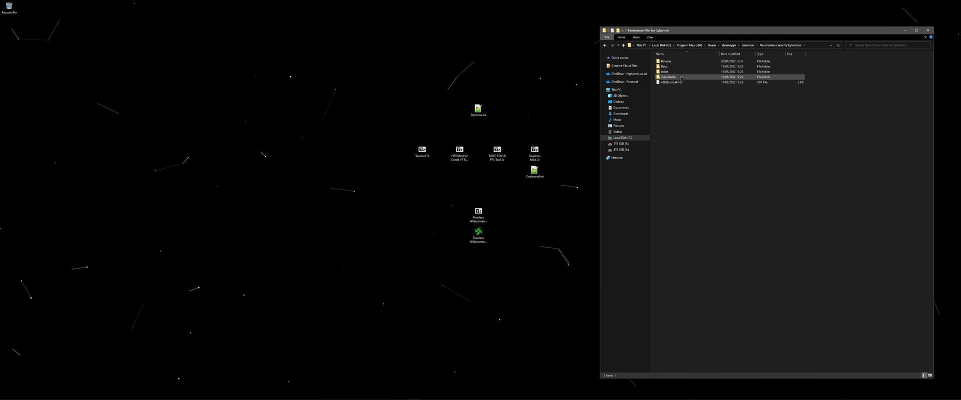
pyautogui.doubleClick(668, 76)
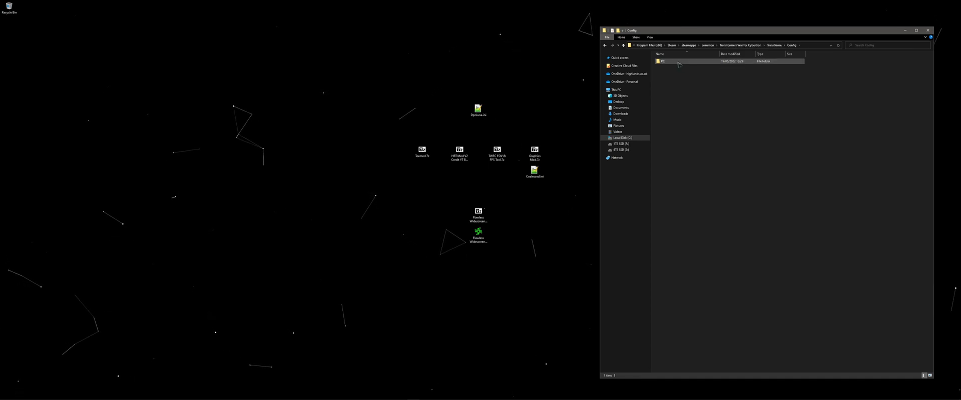
pyautogui.doubleClick(664, 60)
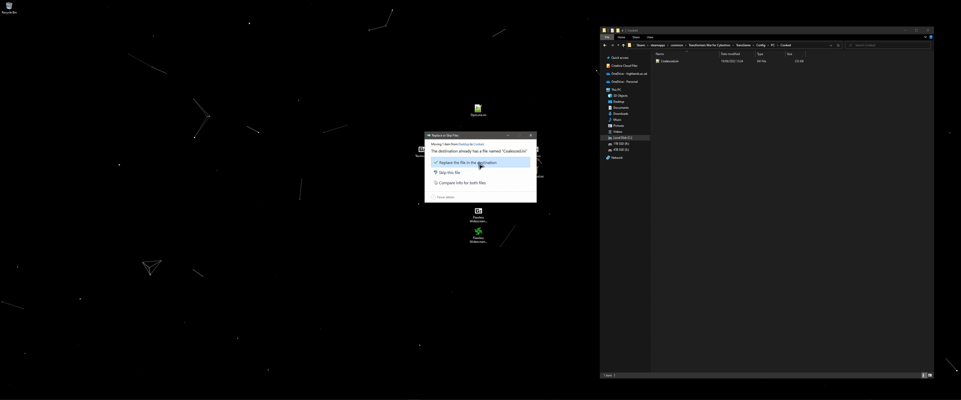
pyautogui.click(468, 163)
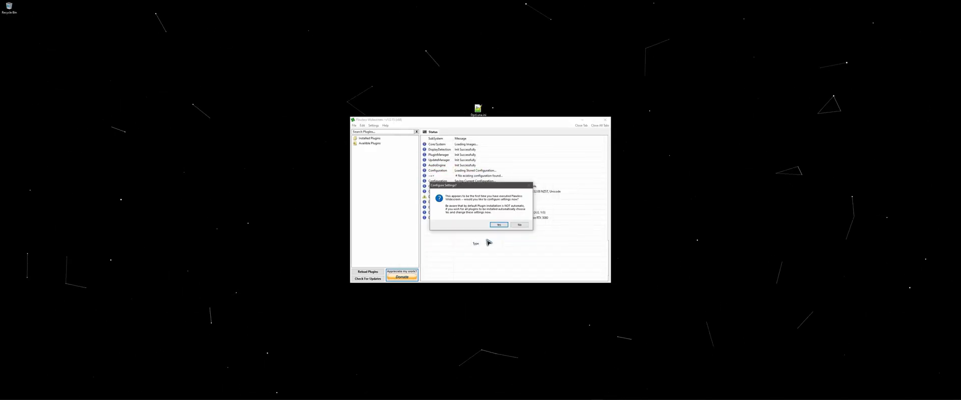
# - Accept Flawless Widescreen's first-launch prompt to configure settings, then continue setup
pyautogui.click(498, 225)
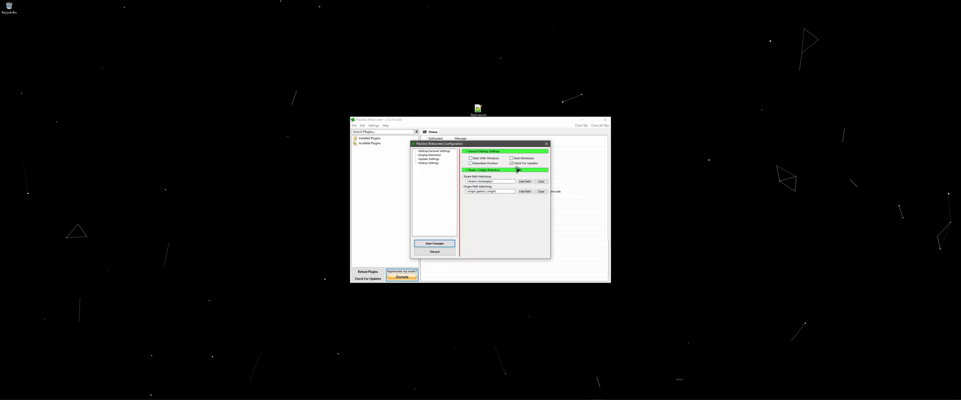
pyautogui.click(434, 243)
pyautogui.write('tra')
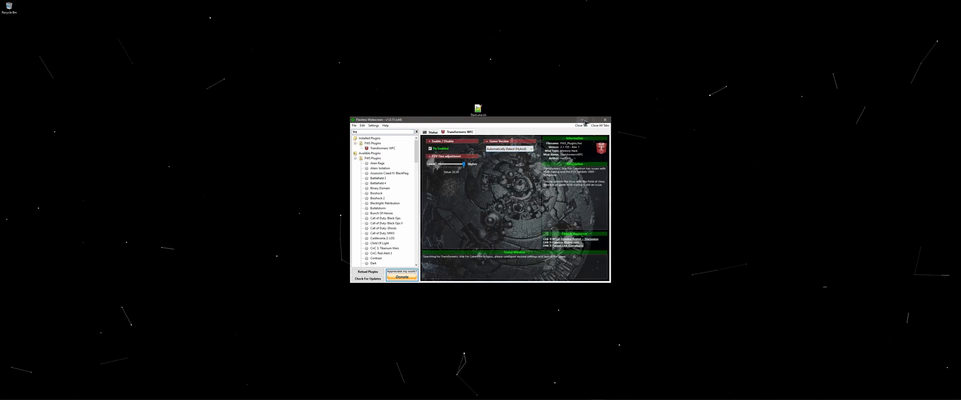
# - Pick a framerate limit from the TWFC FOV & FPS Tool's Set Framerate list
pyautogui.click(583, 120)
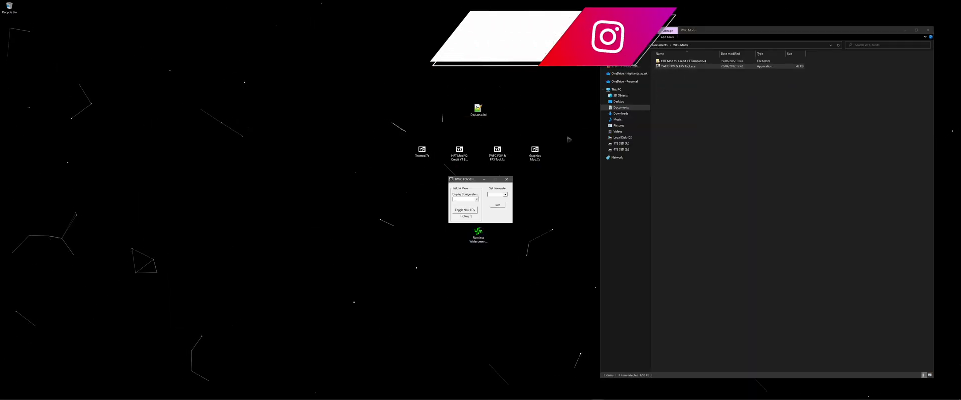
pyautogui.click(507, 188)
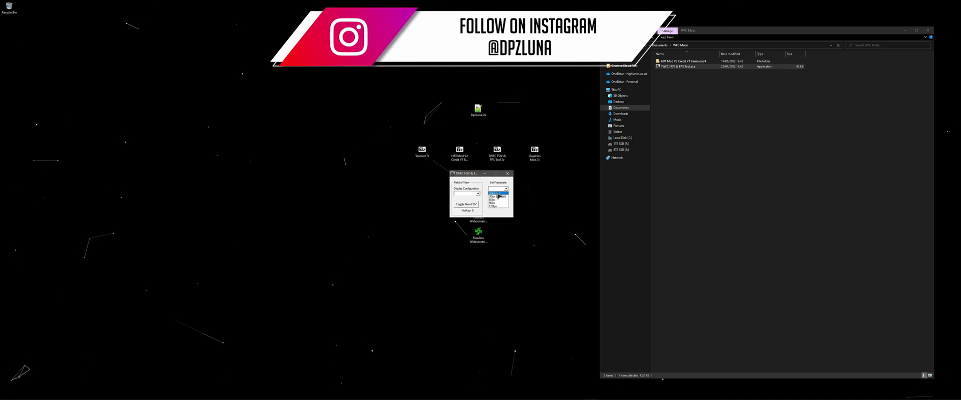
pyautogui.click(508, 173)
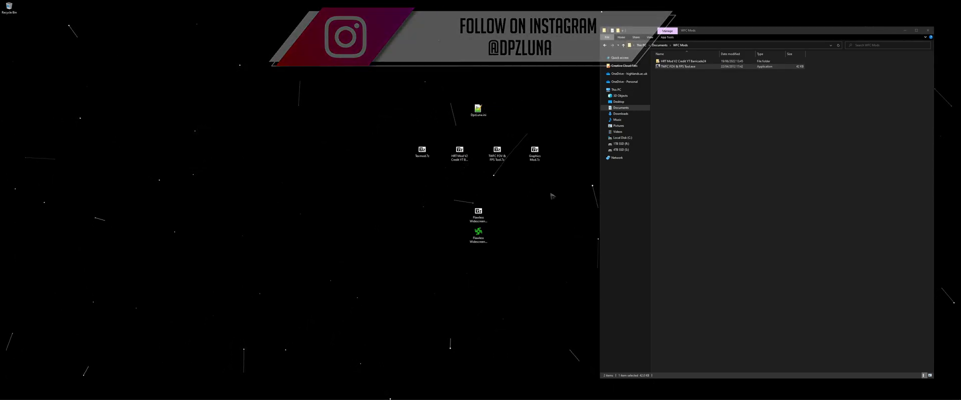
pyautogui.doubleClick(478, 233)
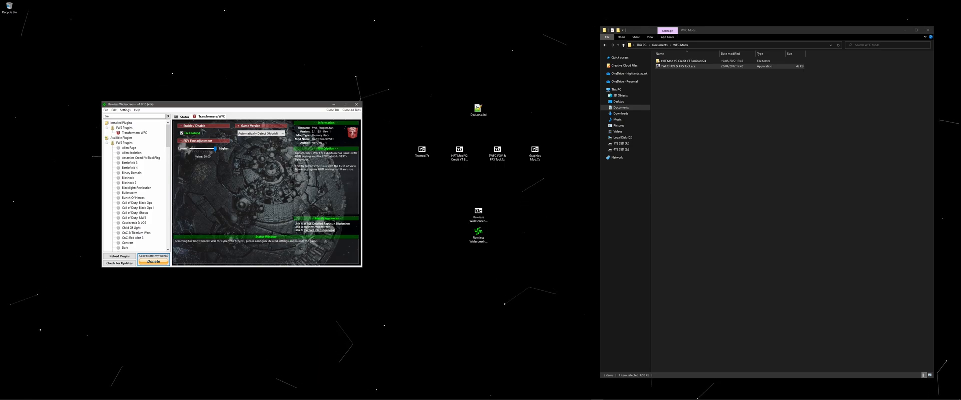
pyautogui.click(357, 104)
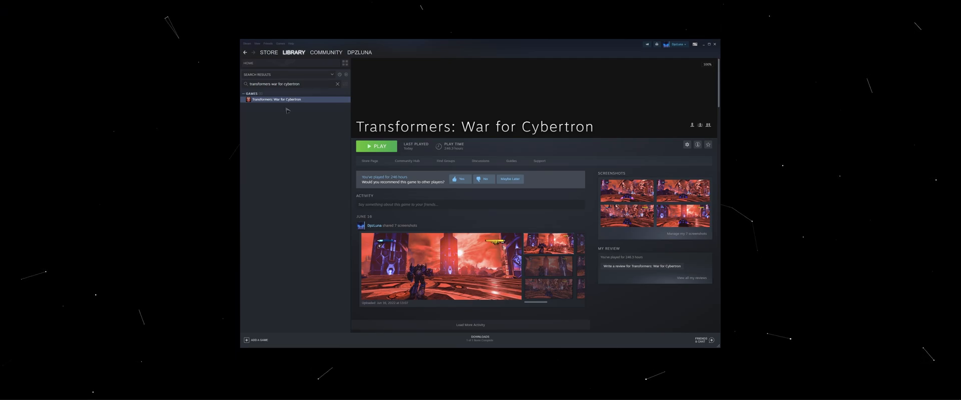
# - Play War for Cybertron from Steam and select TWFC.exe as TexMod's target executable
pyautogui.click(376, 146)
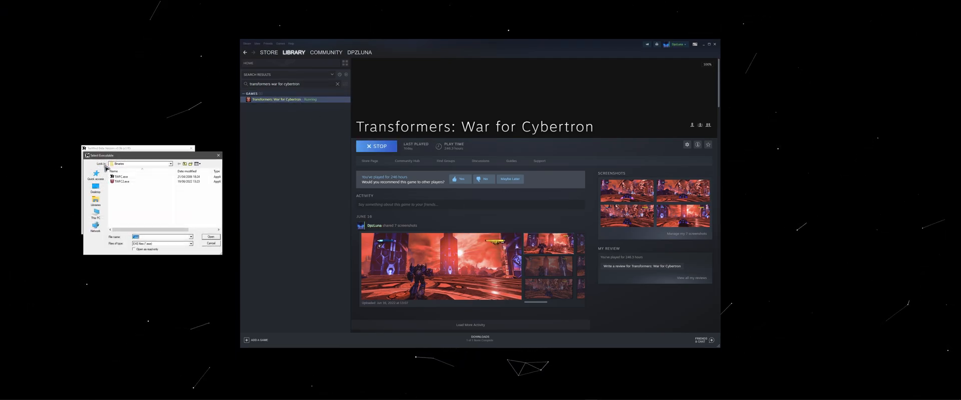
pyautogui.click(211, 237)
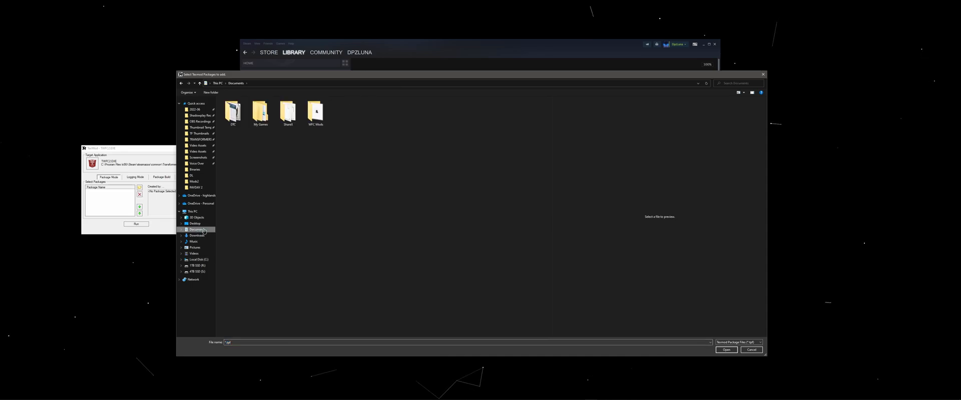
# - Open WFC Mods > HRT Decepticons in TexMod's picker and select two texture packages
pyautogui.doubleClick(315, 113)
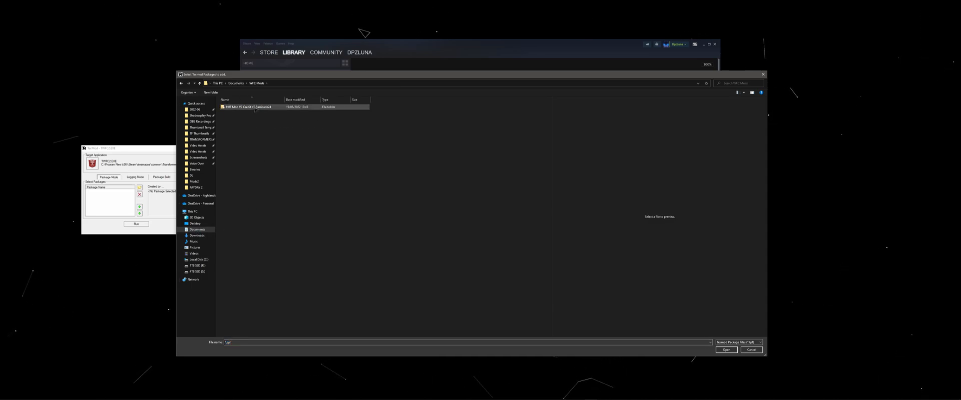
pyautogui.doubleClick(240, 106)
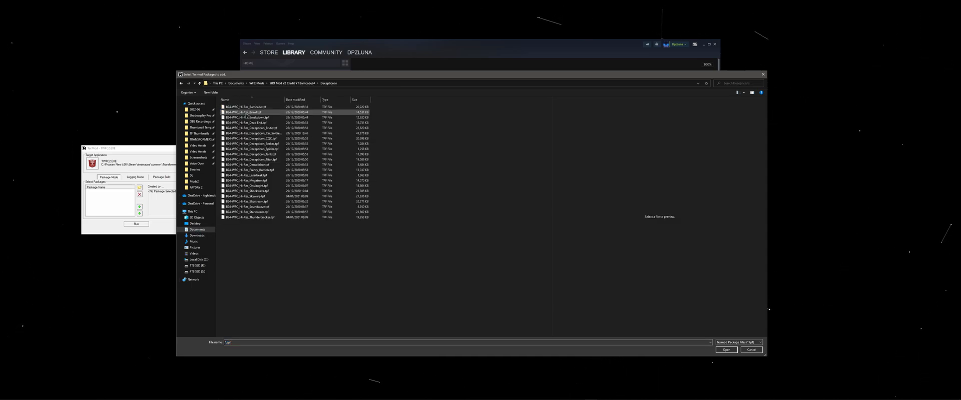
pyautogui.click(263, 165)
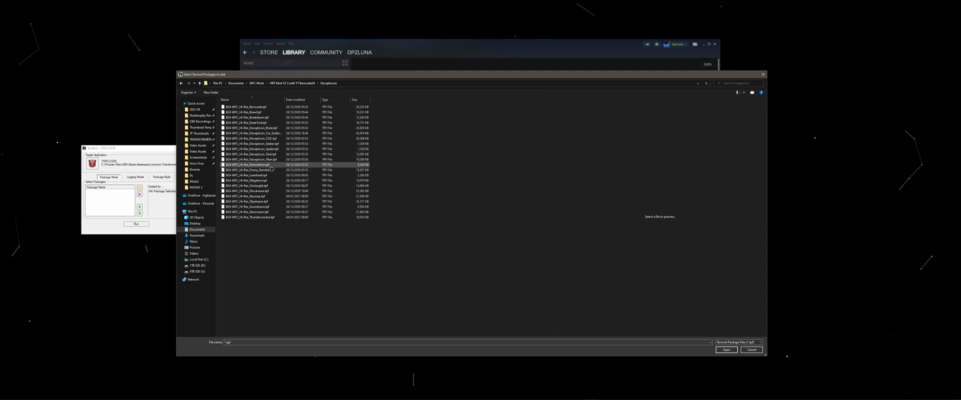
pyautogui.click(251, 181)
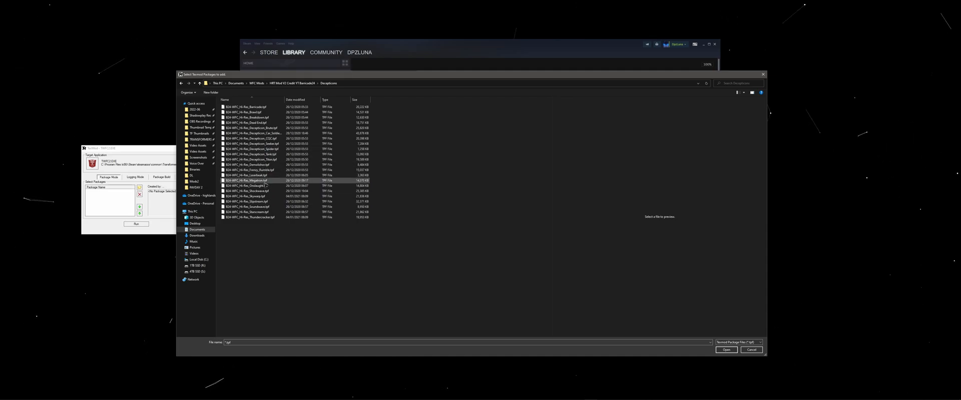